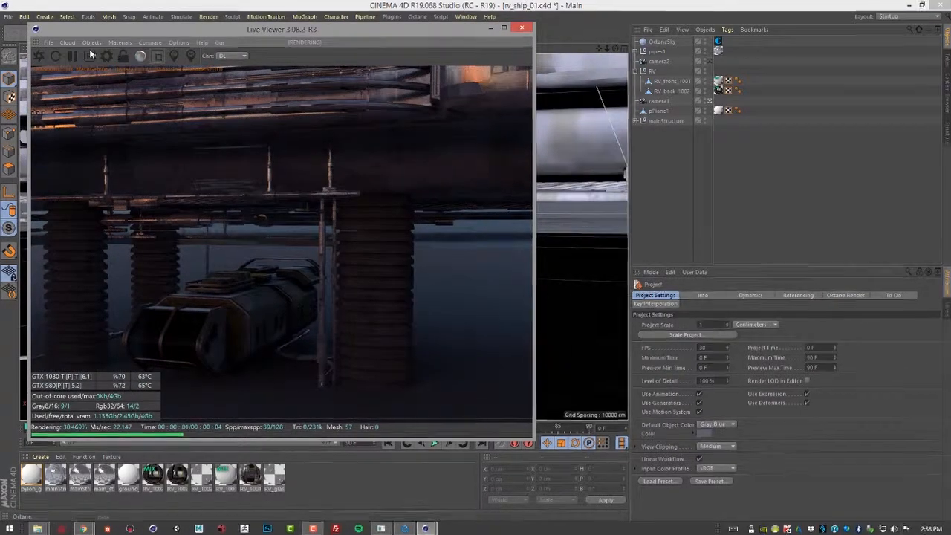
Add an Octane Arealight to the scene from the Live Viewer's Objects > Lights menu.
click(92, 42)
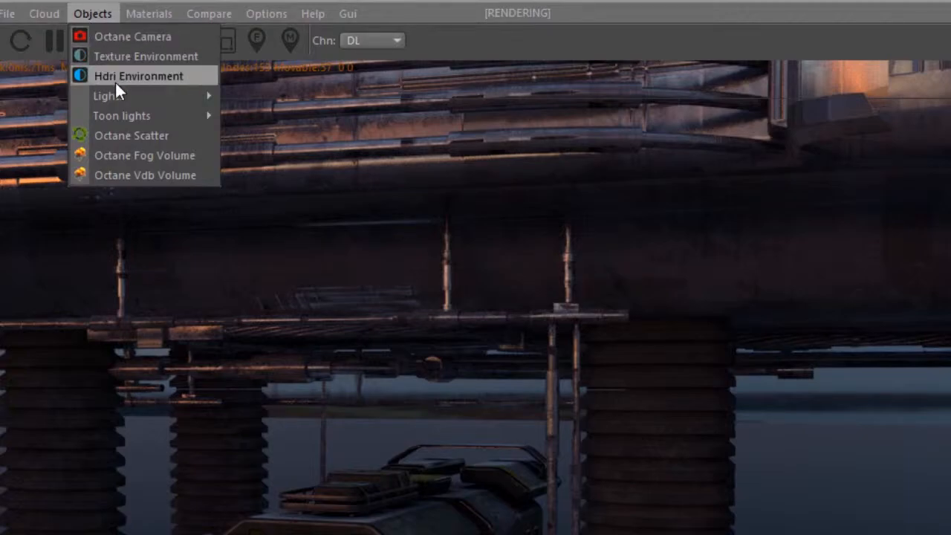
mouse_move(109, 96)
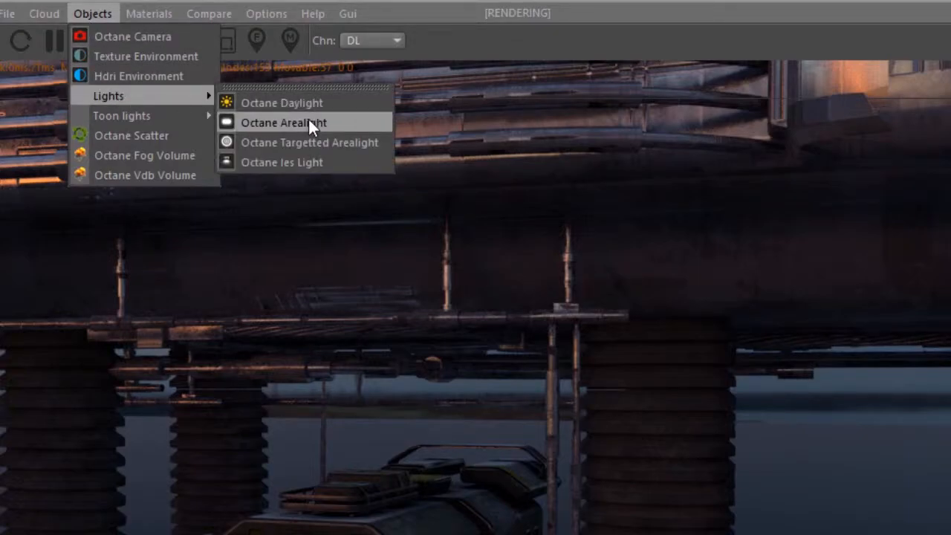
click(284, 122)
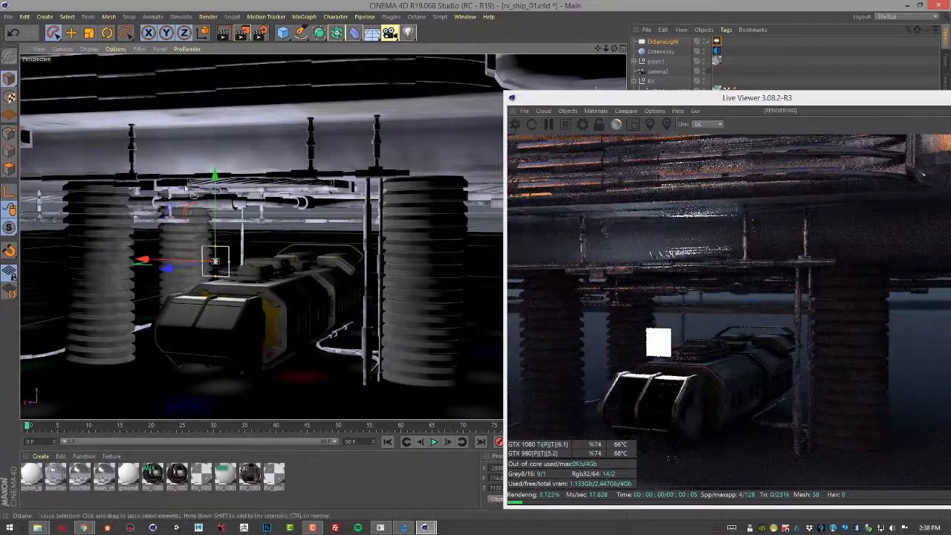
Position the area light above the tank facing down and show its Octane LightTag settings.
click(107, 33)
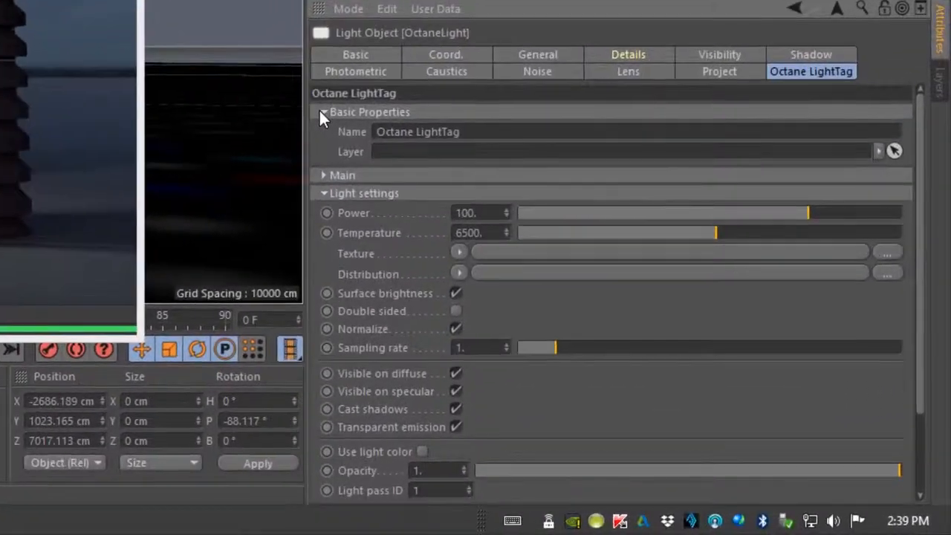
Collapse Basic Properties, expand Main, and keep the light type set to Blackbody.
click(324, 112)
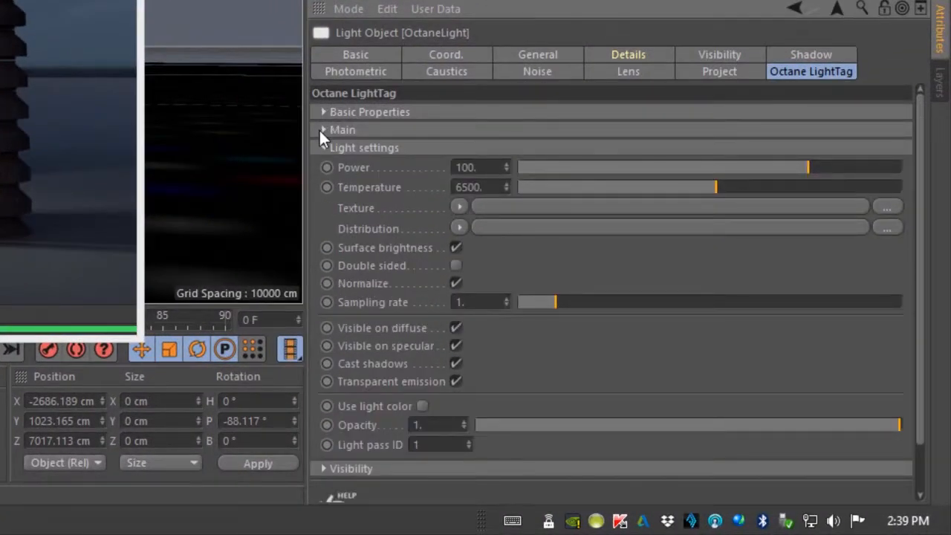
click(324, 129)
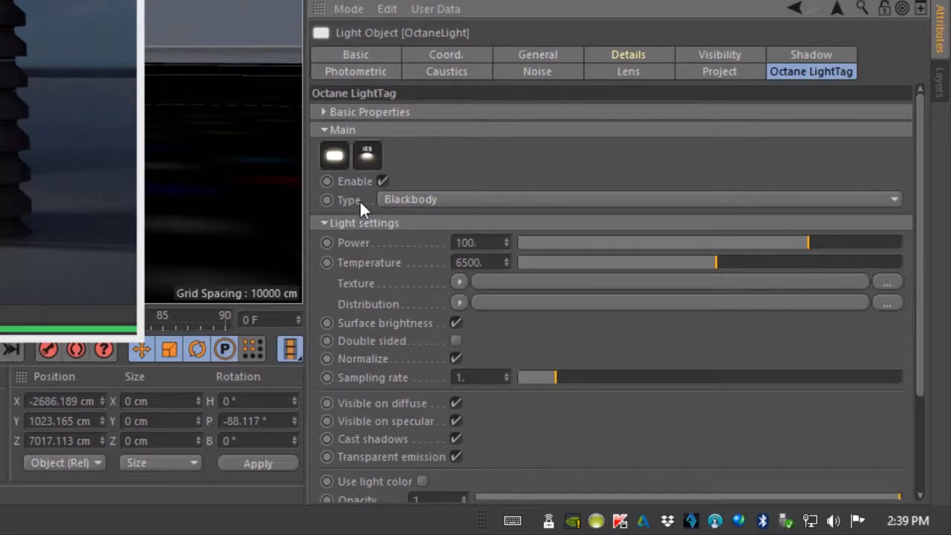
click(638, 199)
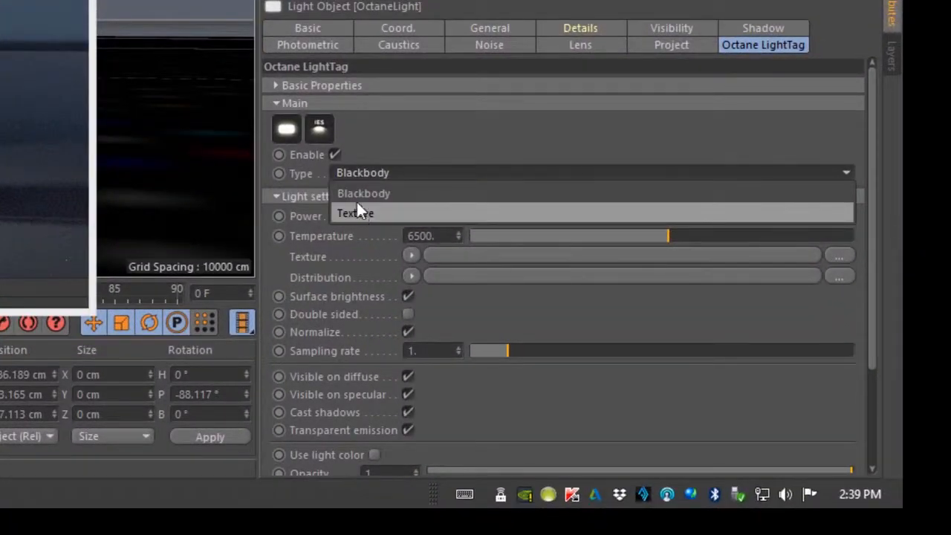
mouse_move(364, 200)
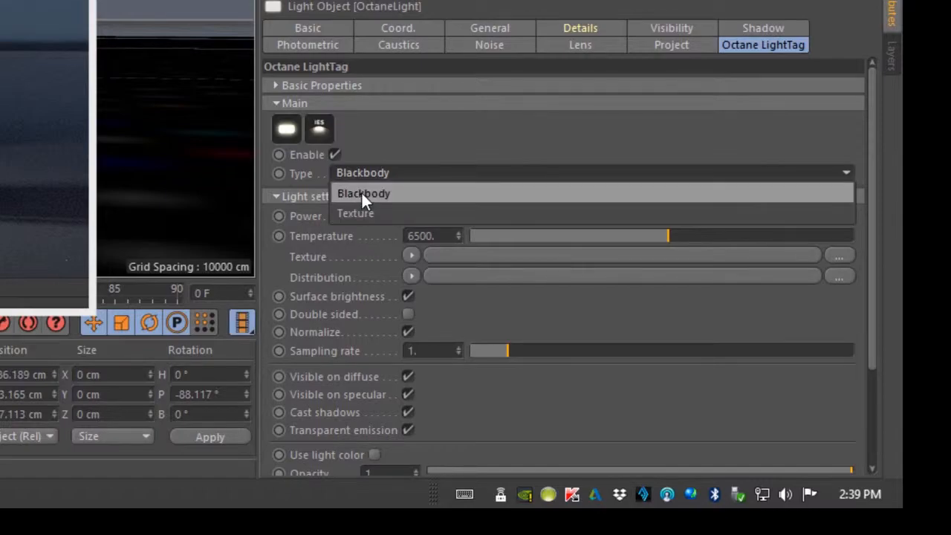
click(362, 193)
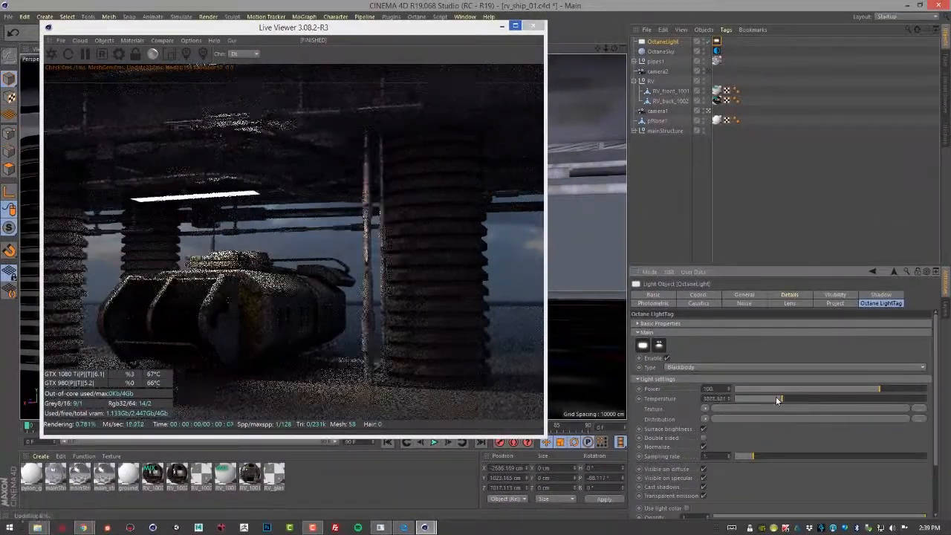
Settle the light's temperature on a warm tone and reduce its power for a softer glow.
drag(775, 398, 746, 399)
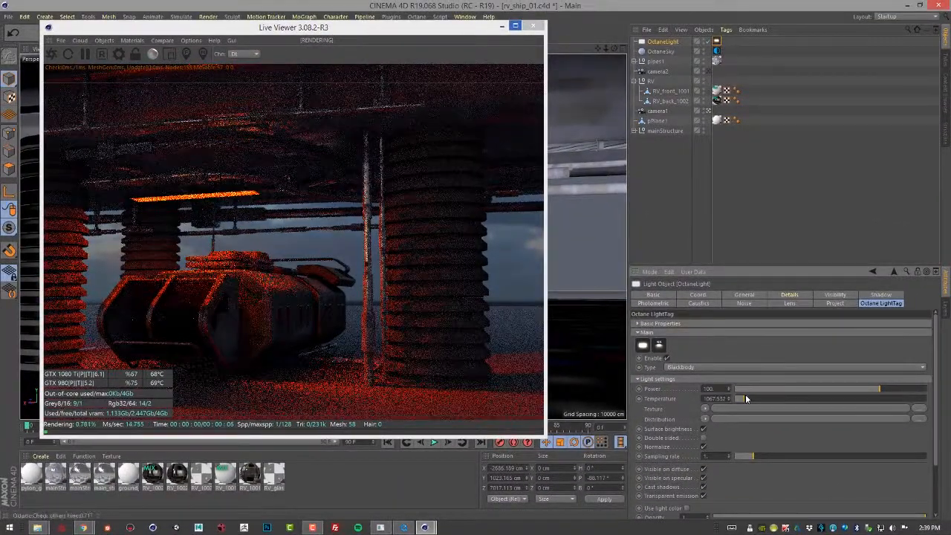
drag(743, 398, 877, 398)
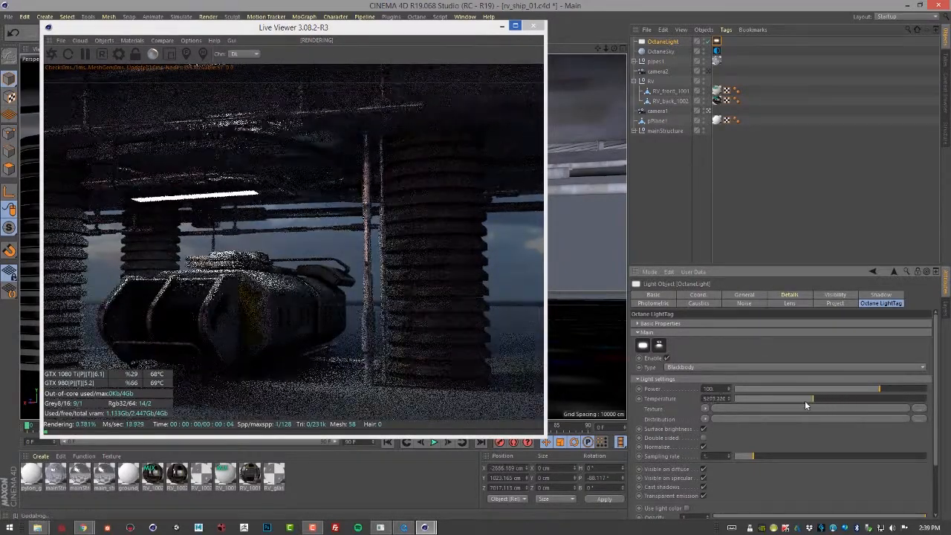
drag(806, 399, 794, 399)
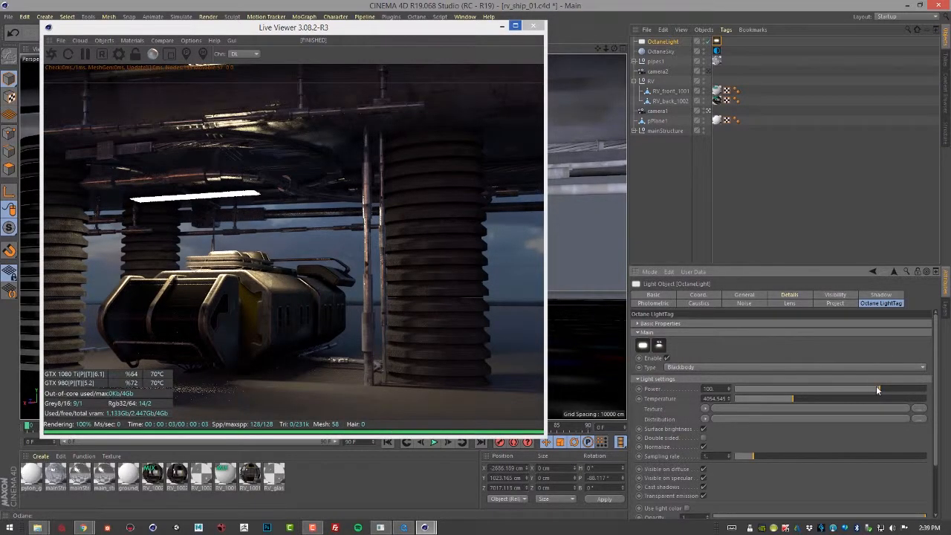
drag(876, 390, 799, 390)
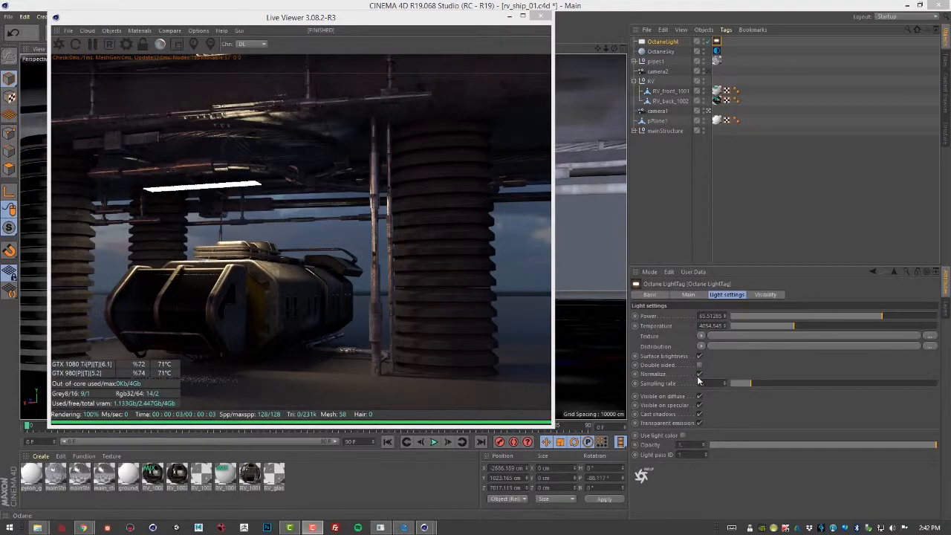
mouse_move(235, 199)
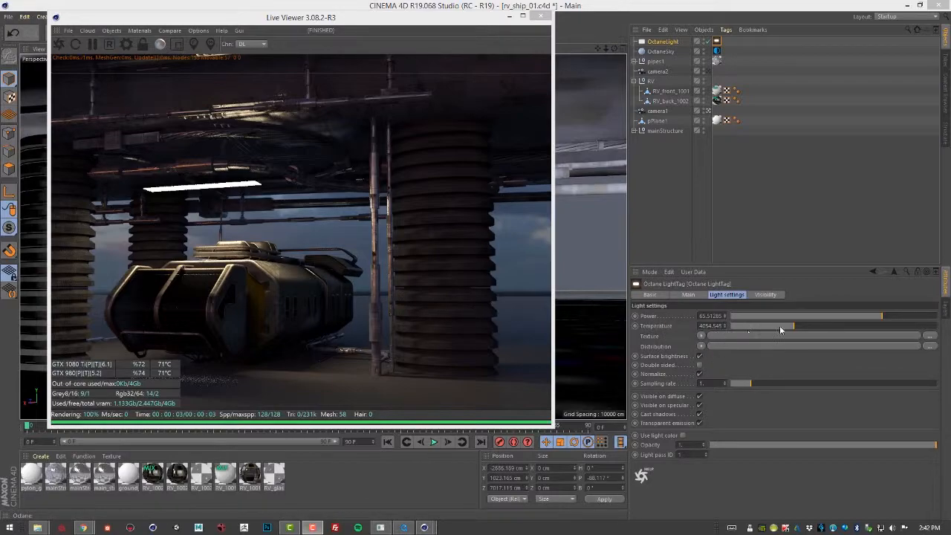
Nudge the light's temperature slightly lower for warmer orange highlights on the tank.
drag(791, 325, 743, 325)
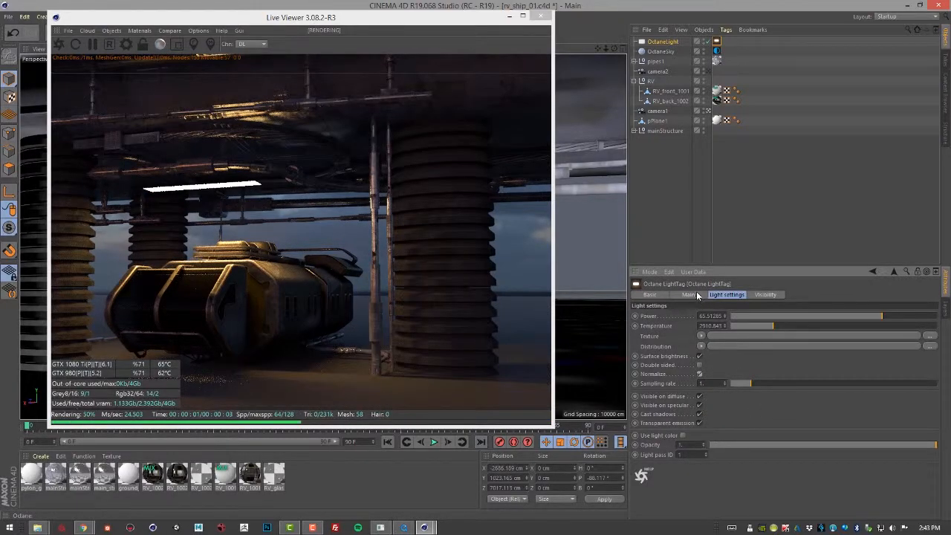
Switch the light type to Texture and load an RgbSpectrum shader into the texture slot.
click(688, 294)
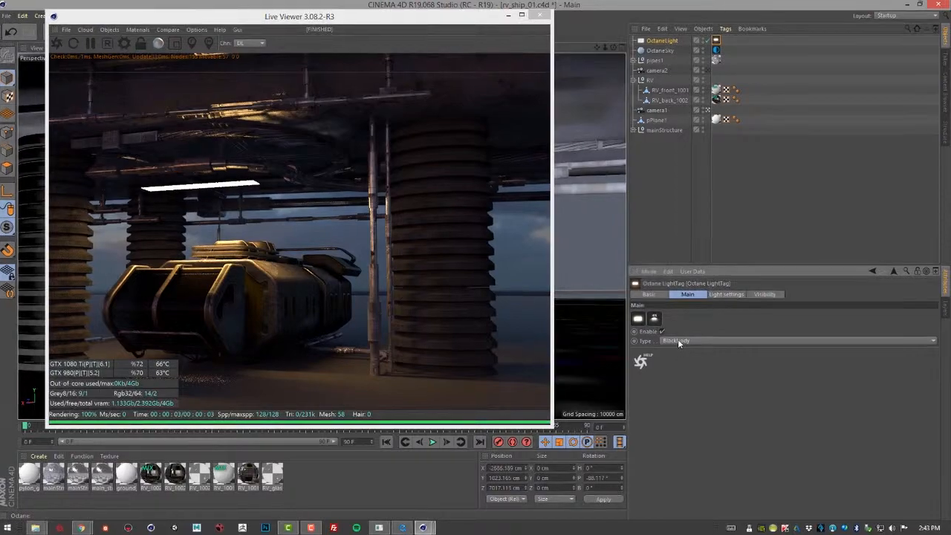
click(676, 340)
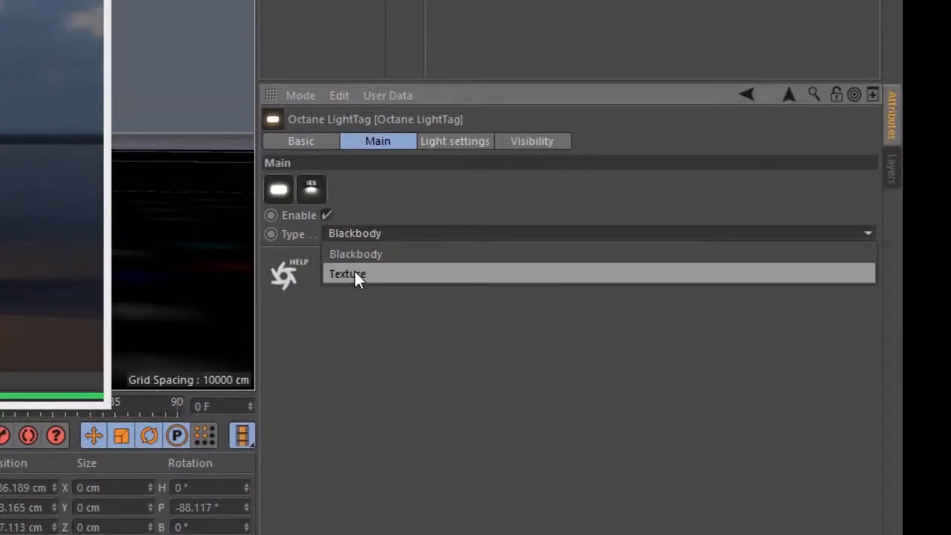
click(347, 274)
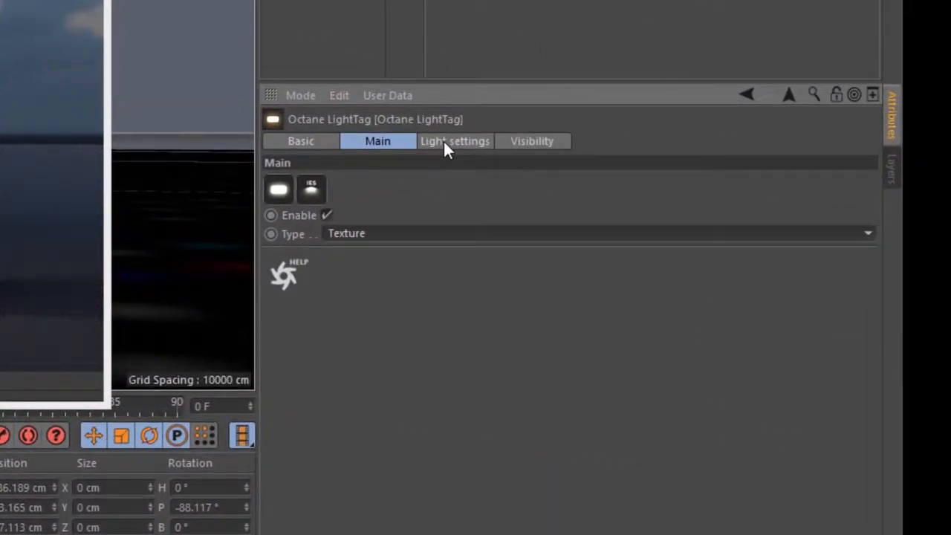
click(454, 139)
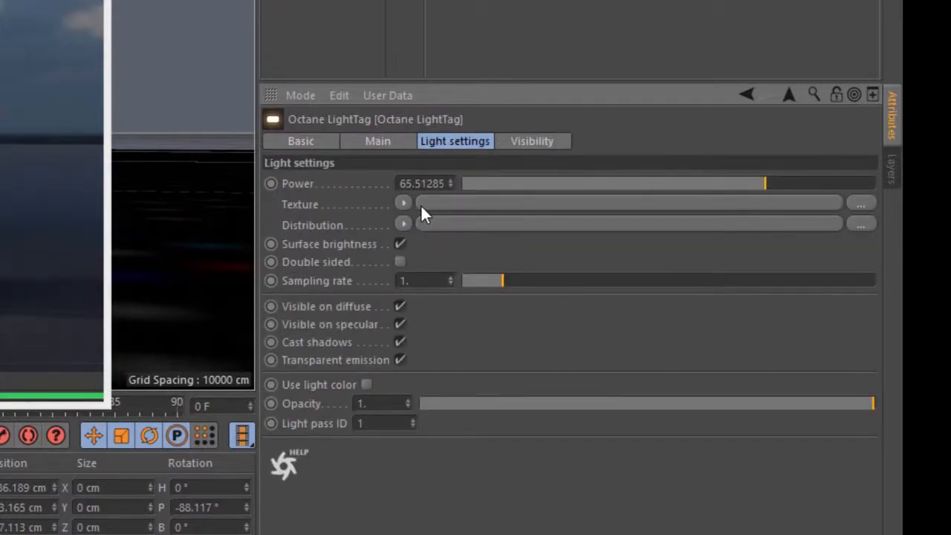
mouse_move(452, 206)
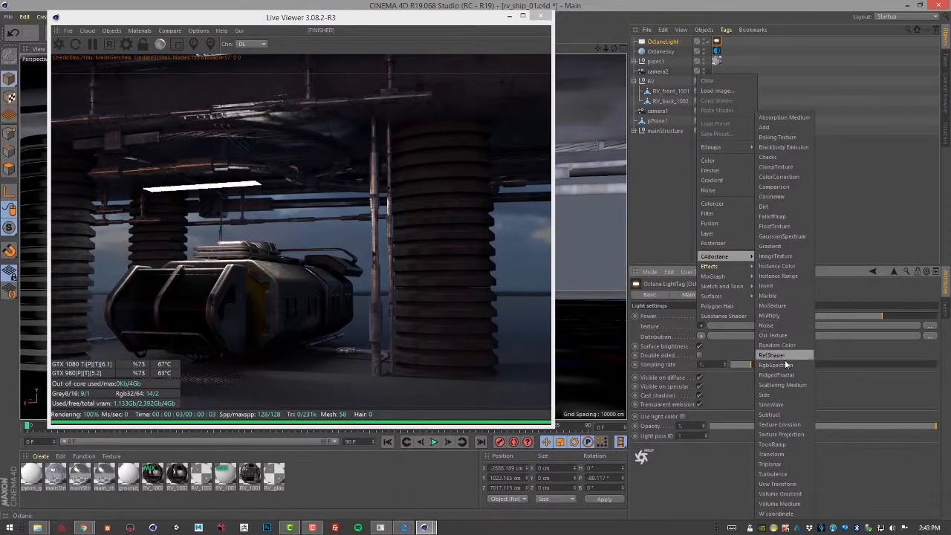
click(771, 353)
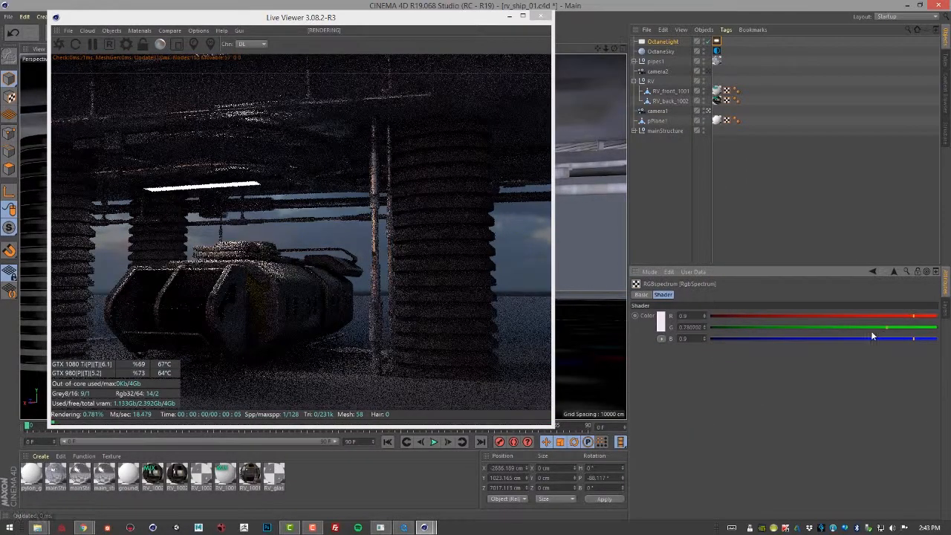
Adjust the RgbSpectrum shader's colour channels, then return to the light-tag settings.
drag(885, 327, 791, 326)
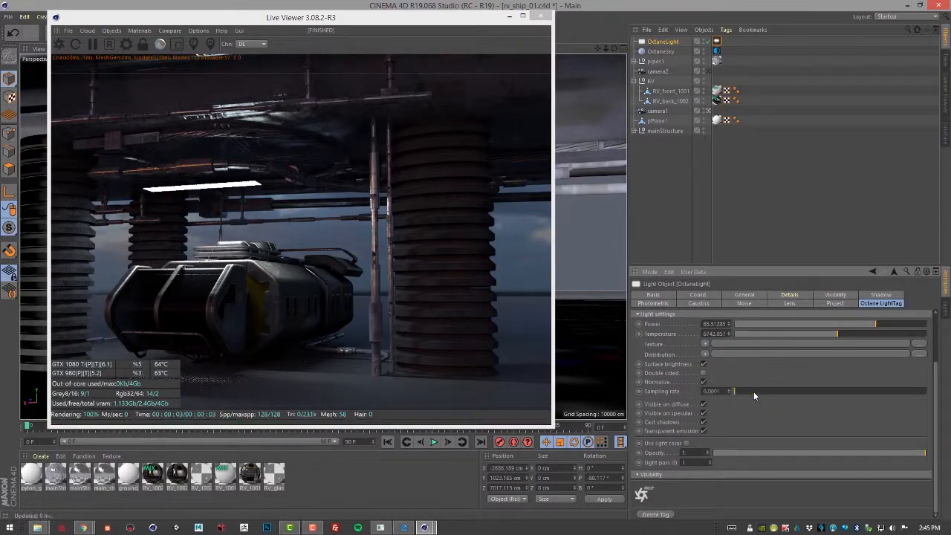
Change the area light's sampling rate while the live render refines.
drag(731, 393, 823, 393)
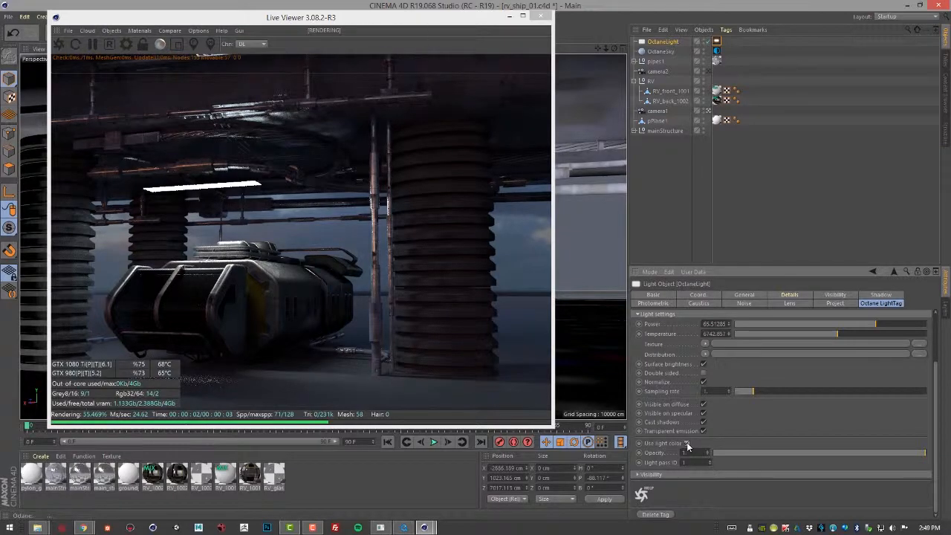
Try adjusting the light's saturation in the General colour settings, then return to the Octane tag.
click(743, 295)
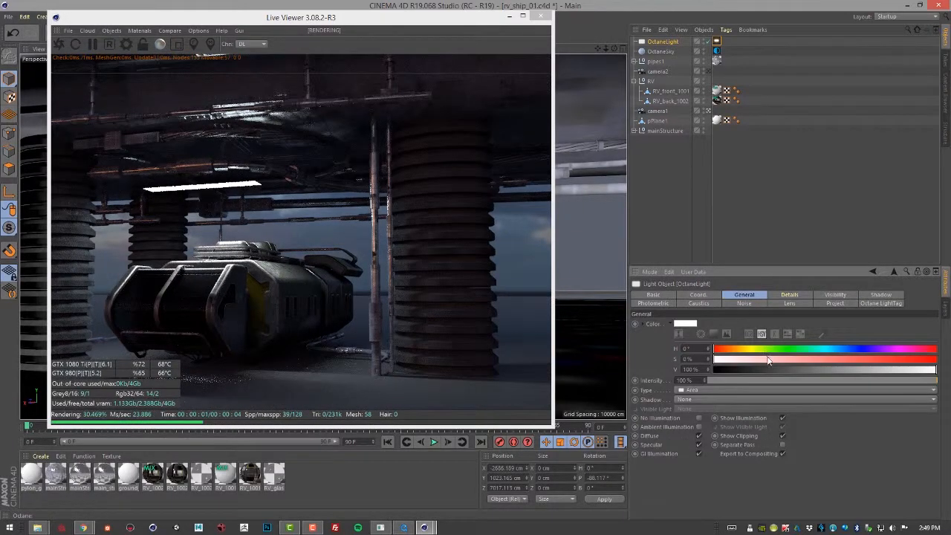
drag(713, 358, 906, 358)
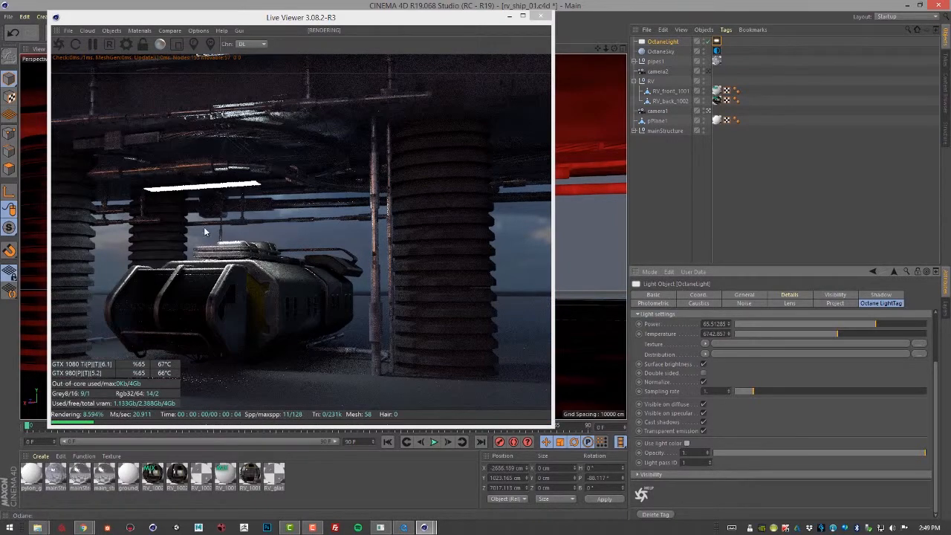
click(743, 294)
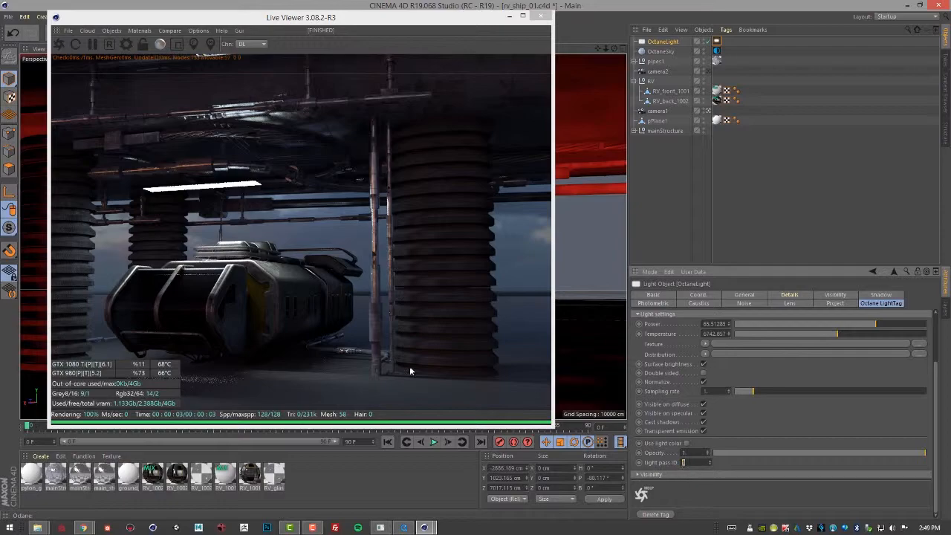
mouse_move(288, 232)
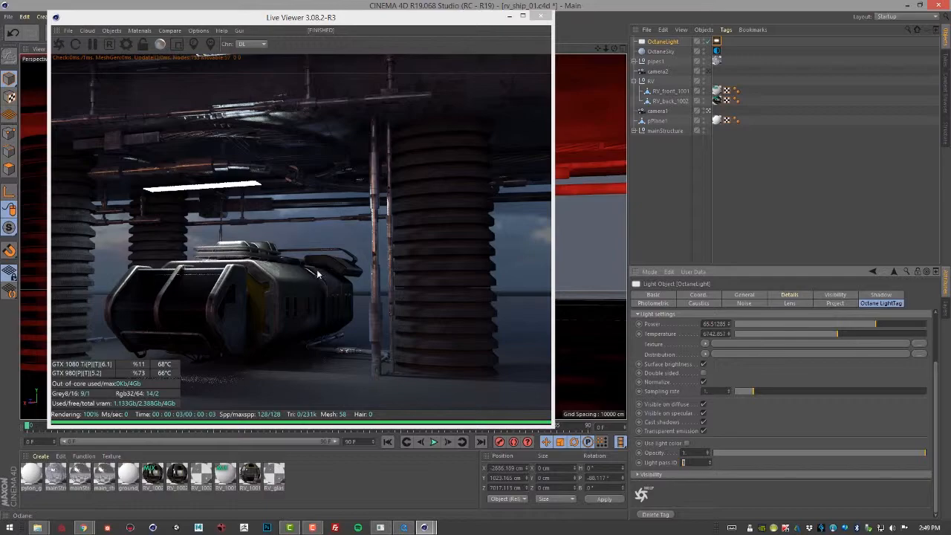
mouse_move(334, 265)
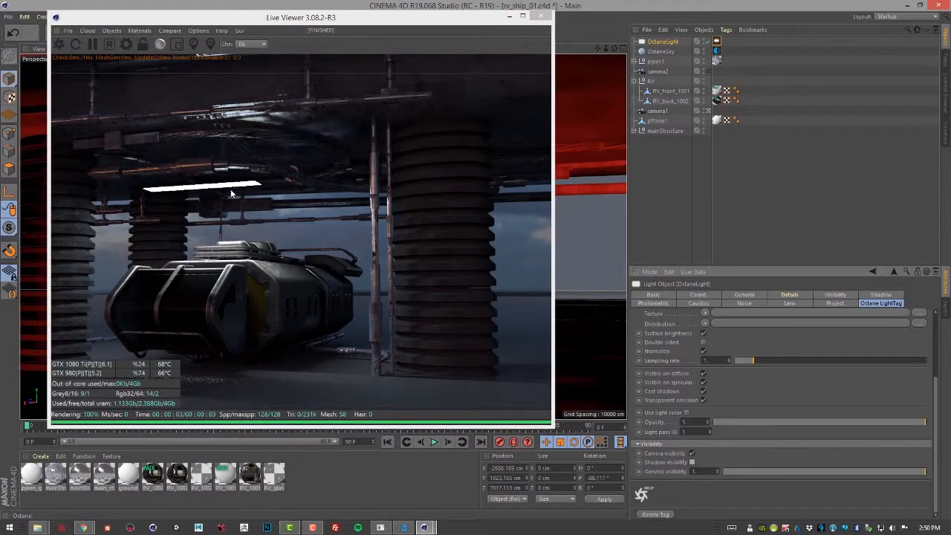
mouse_move(728, 479)
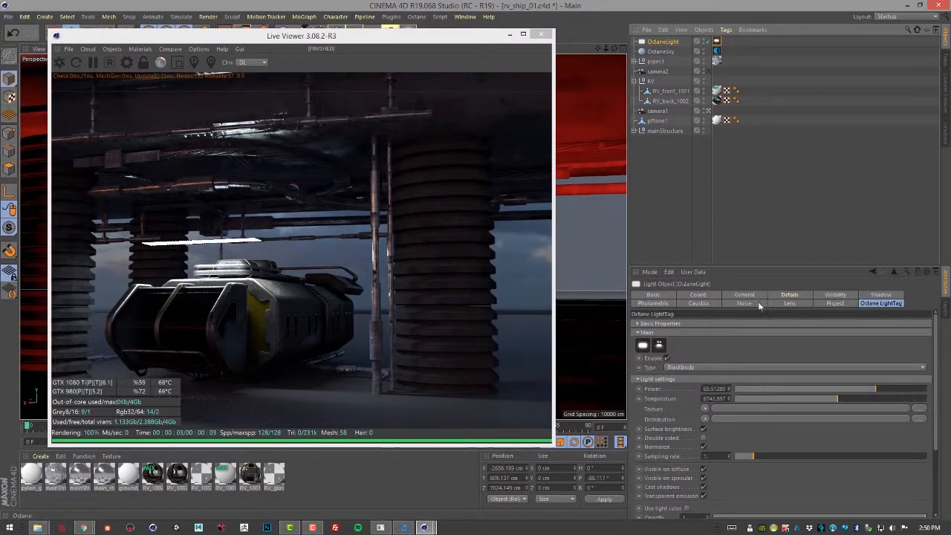
Review the General settings, return to the Octane tag and scroll its settings while the camera moves closer above the tank.
click(743, 294)
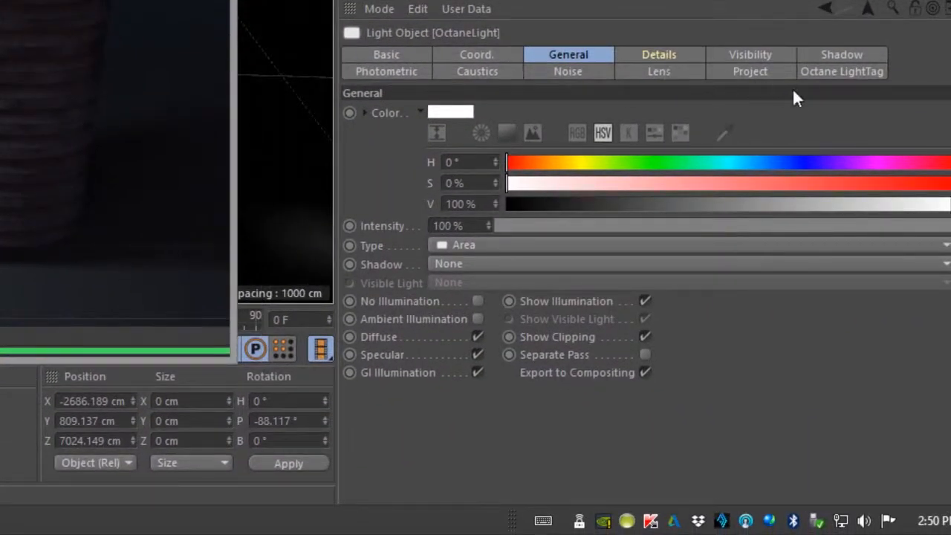
click(841, 71)
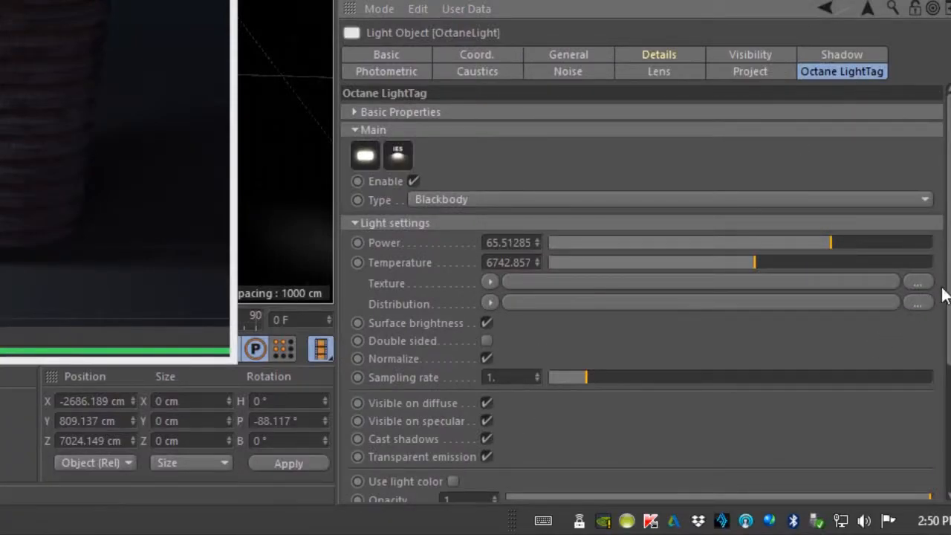
scroll(down, 3)
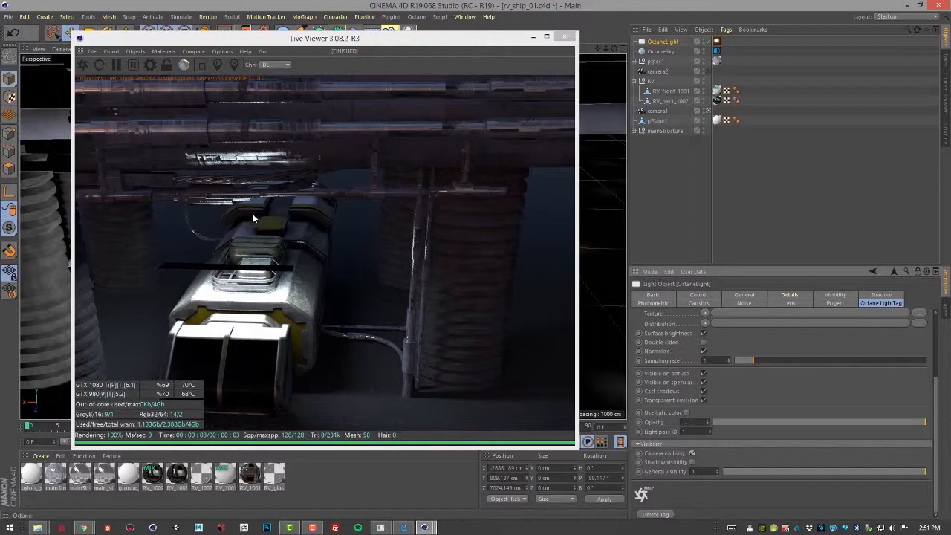
mouse_move(343, 333)
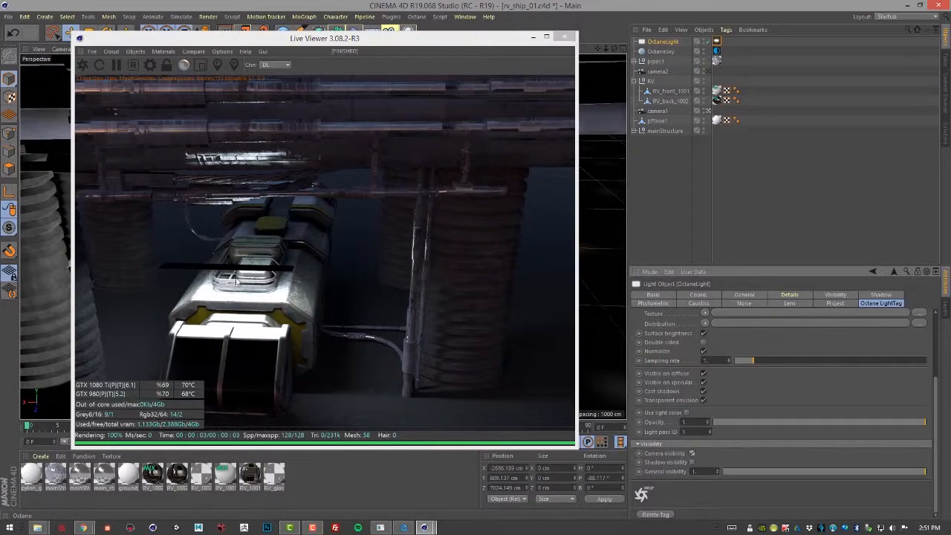
mouse_move(256, 271)
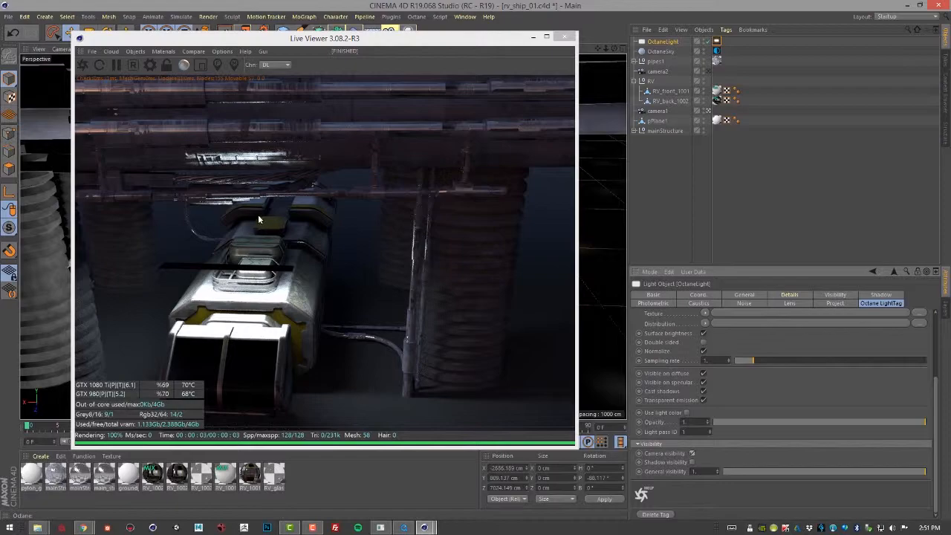
mouse_move(349, 321)
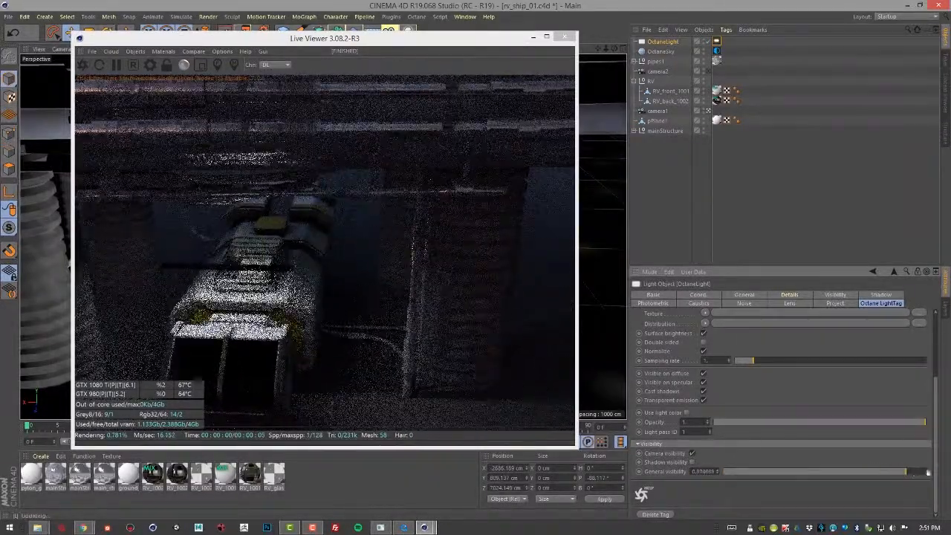
Add a Targeted Area Light from the Octane menu and select the new OctaneLight.
click(98, 21)
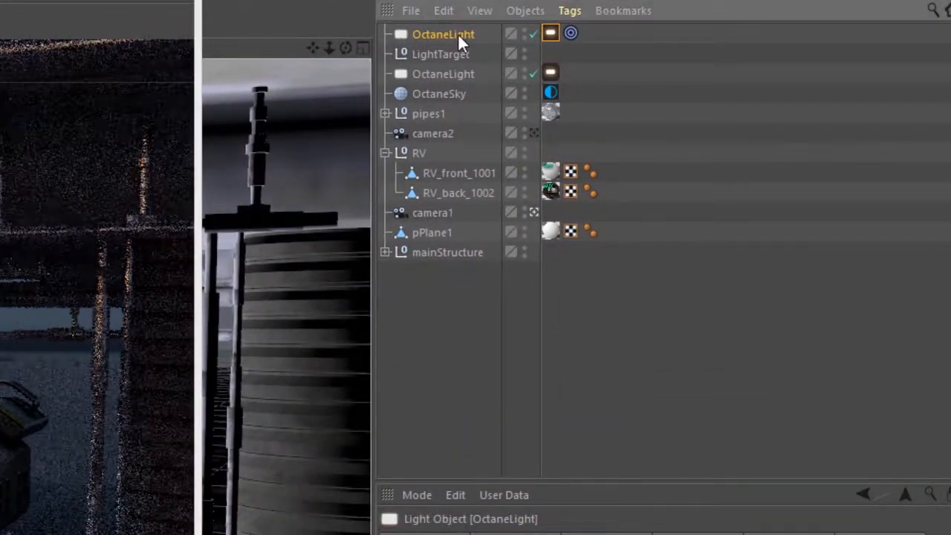
click(440, 54)
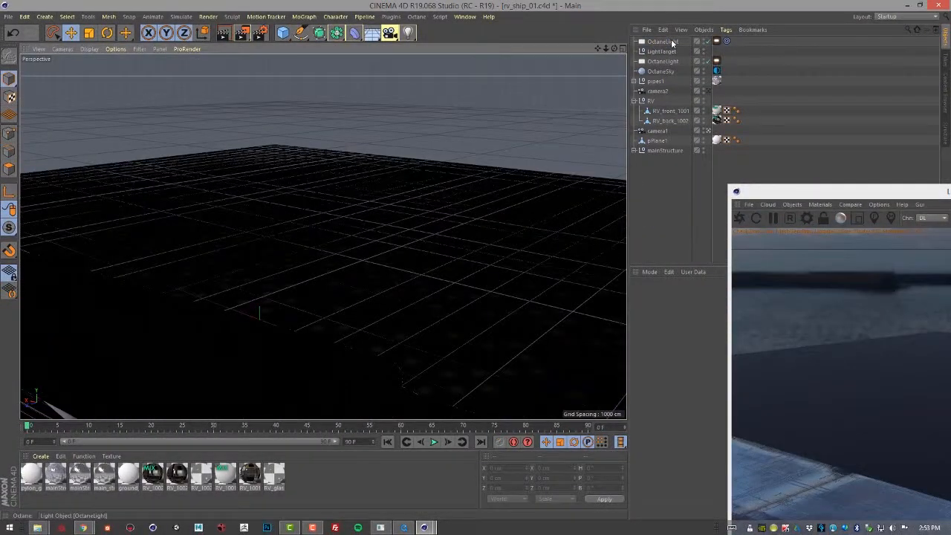
Move the LightTarget object onto the tank so the new light aims at it.
click(663, 42)
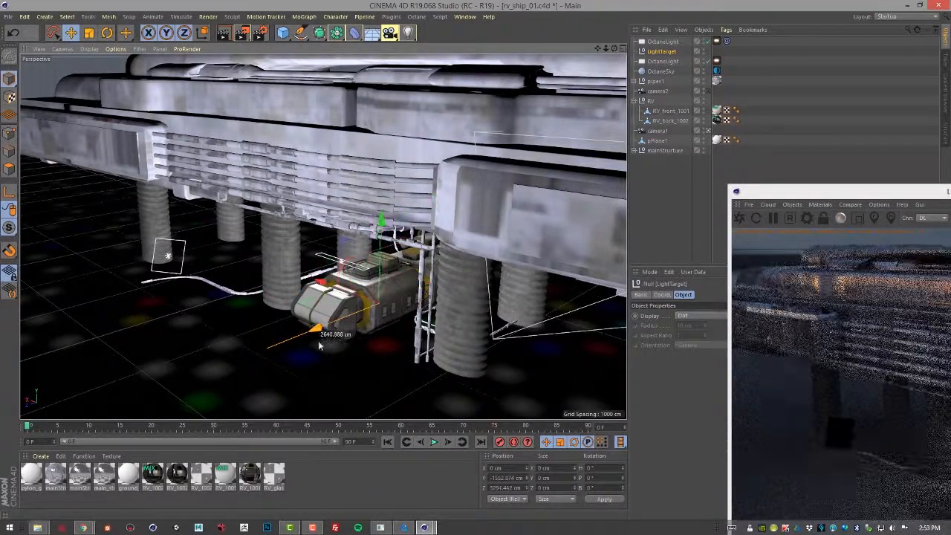
drag(319, 342, 327, 364)
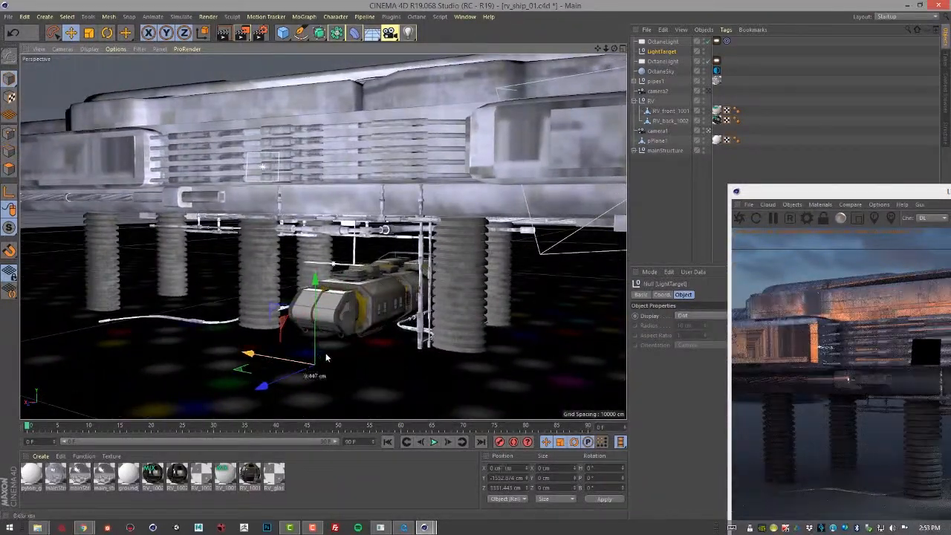